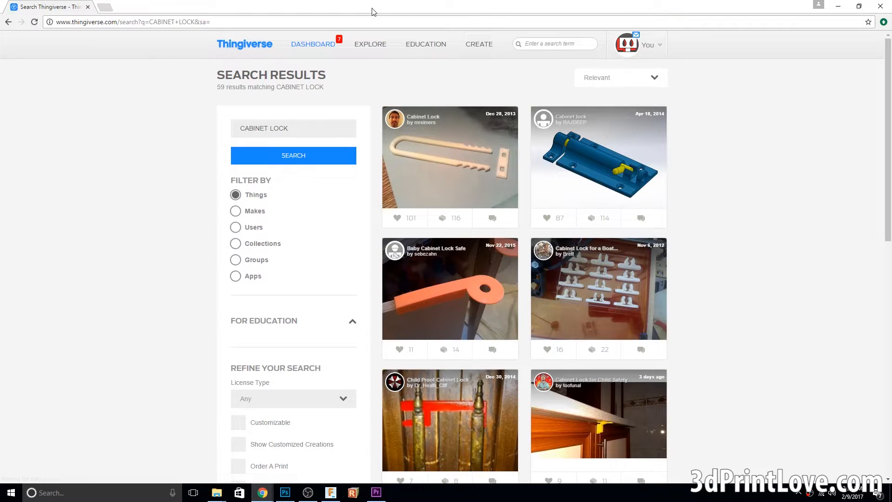
pyautogui.moveTo(458, 171)
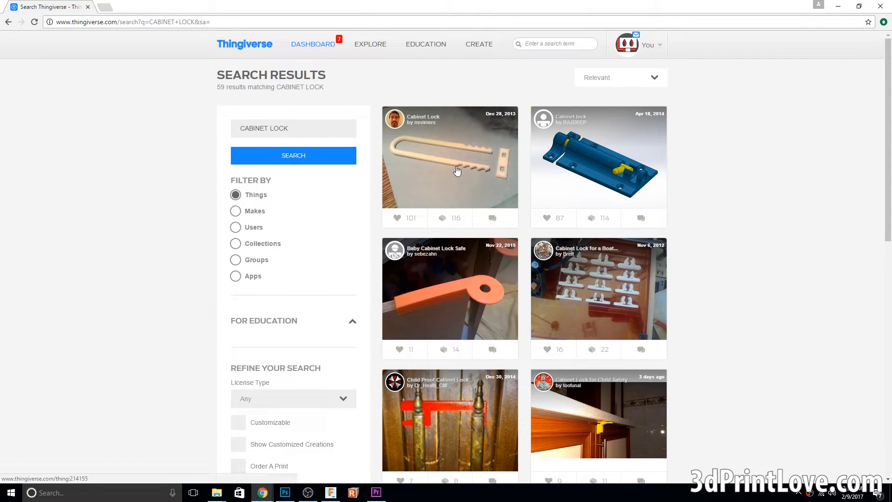
# - Open the first Cabinet Lock search result to view mreimers' thing page
pyautogui.click(450, 156)
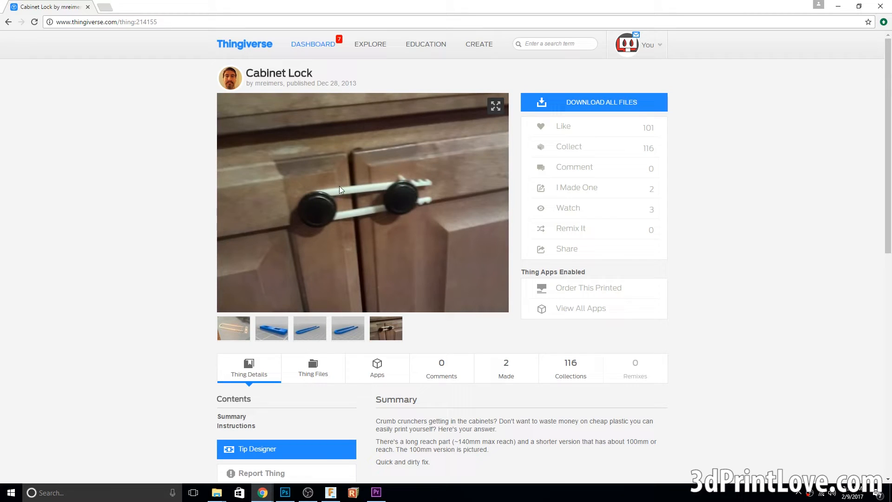
pyautogui.moveTo(430, 189)
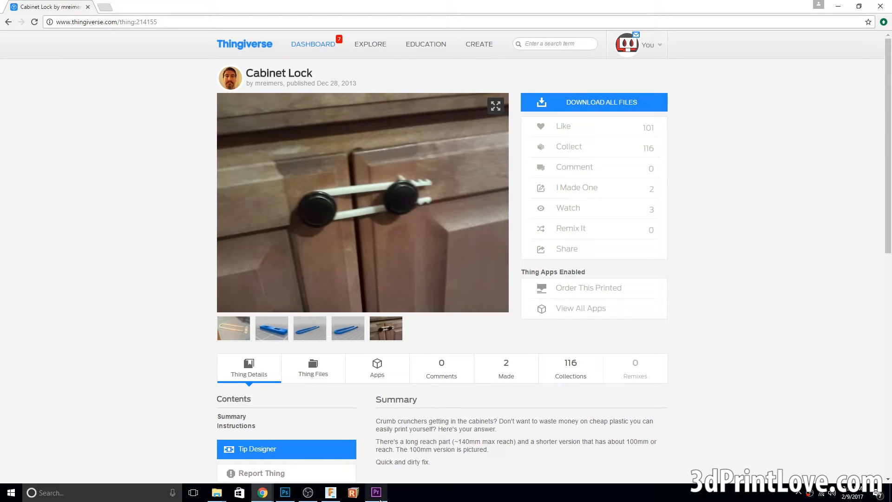
pyautogui.moveTo(376, 492)
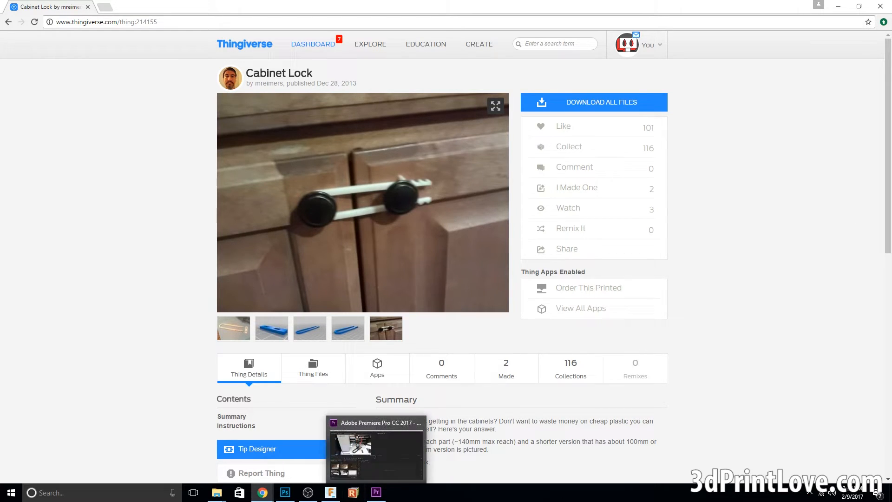